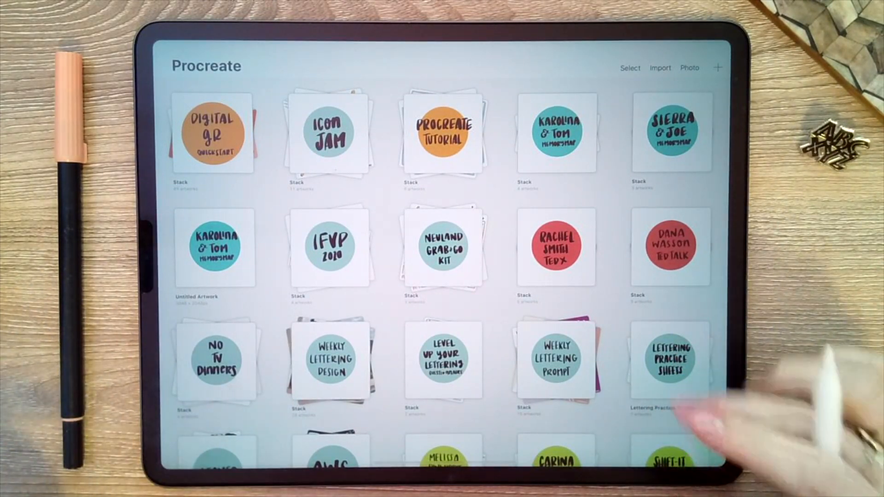
- Start a new custom canvas setup from the gallery, untitled at the 300 DPI default
scroll("down", 3)
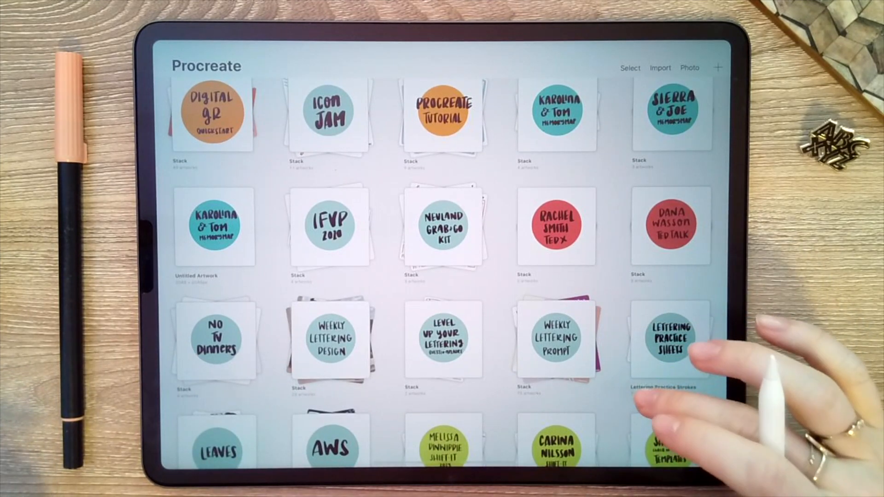
scroll("down", 3)
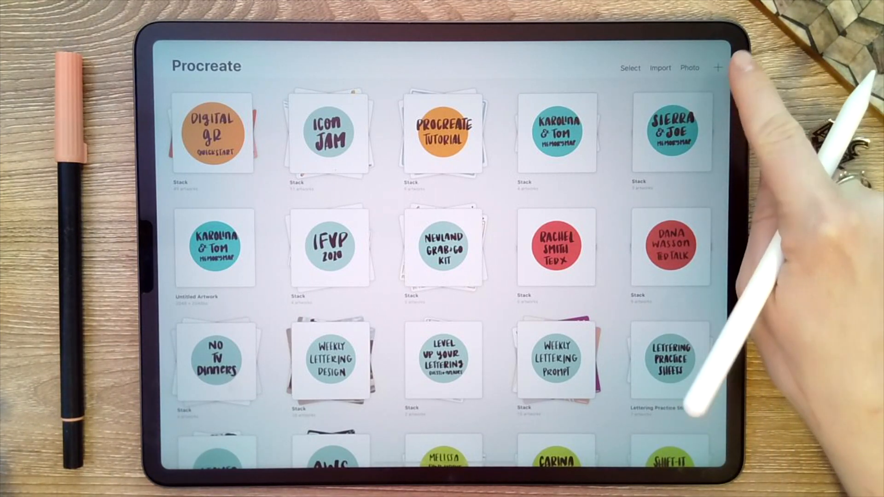
left_click(718, 66)
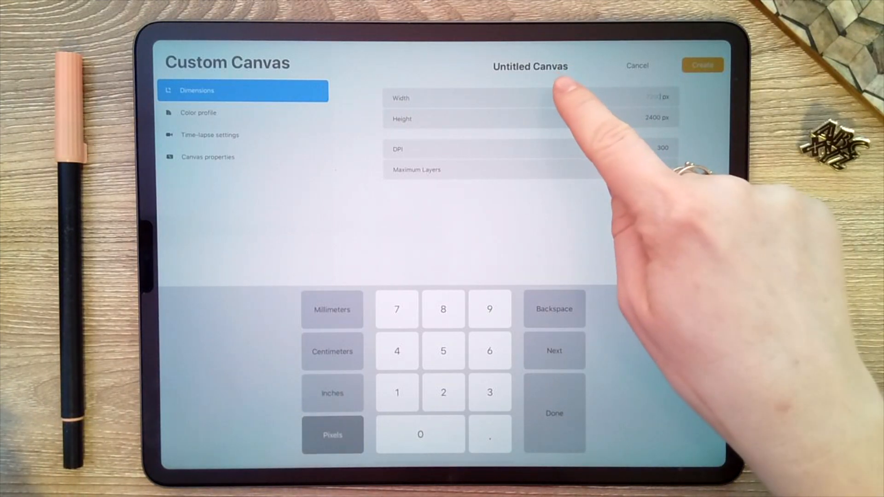
- Rename the untitled 7200 × 2400 px canvas to 'Digital GR'
left_click(529, 66)
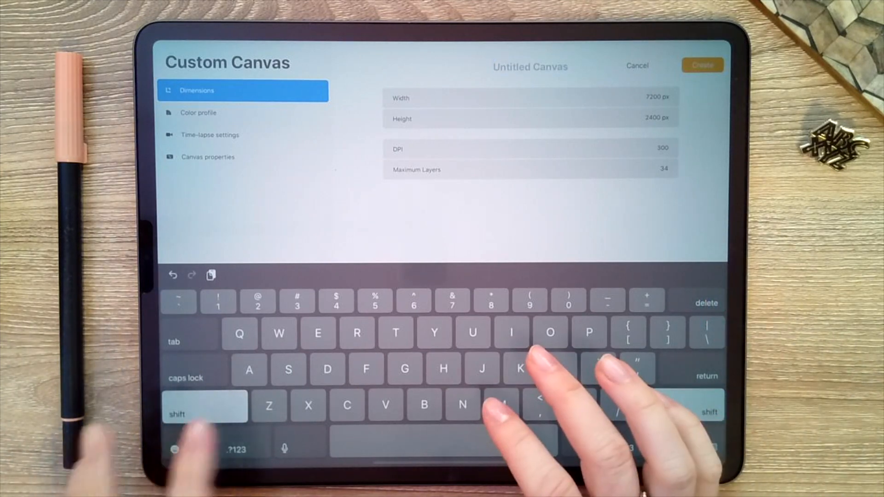
type("Digital")
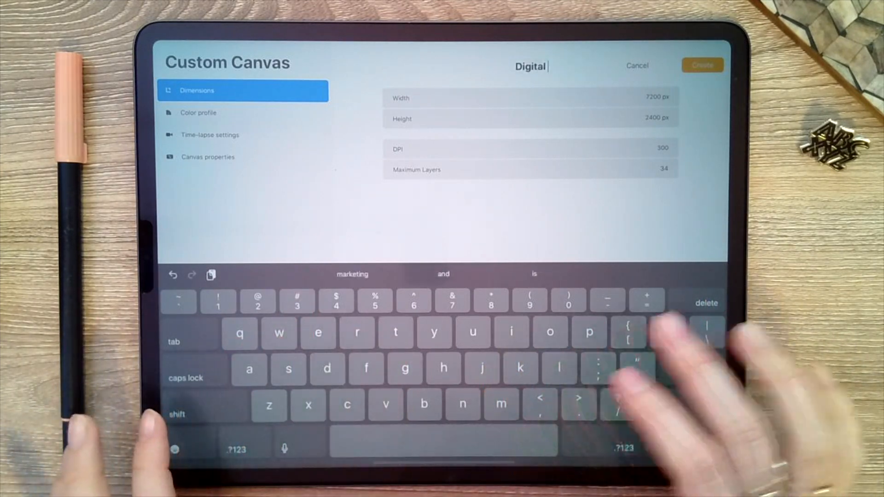
type("GR")
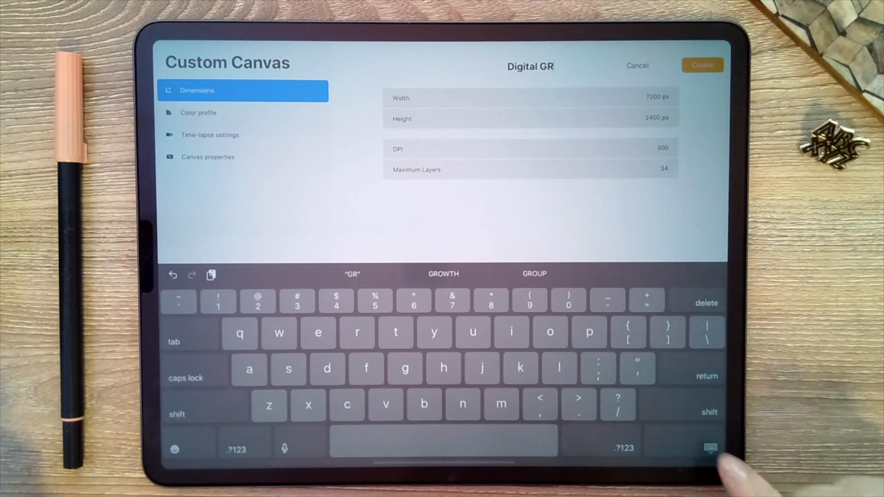
left_click(709, 449)
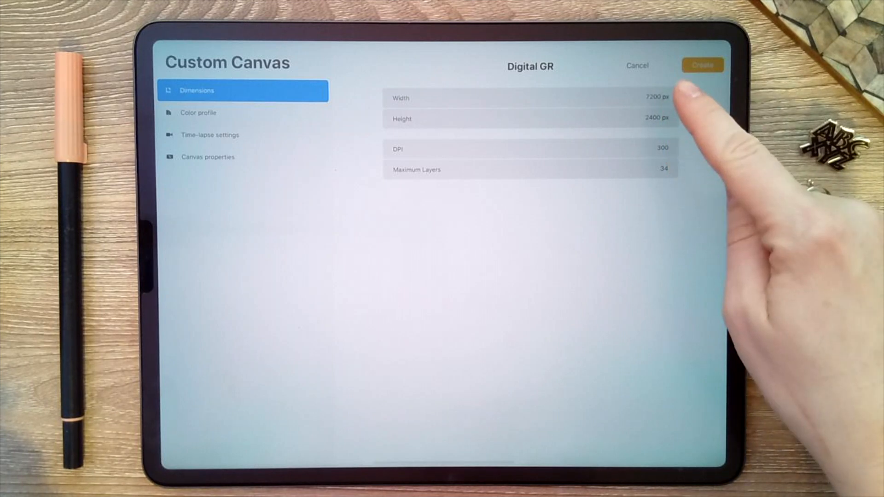
mouse_move(688, 119)
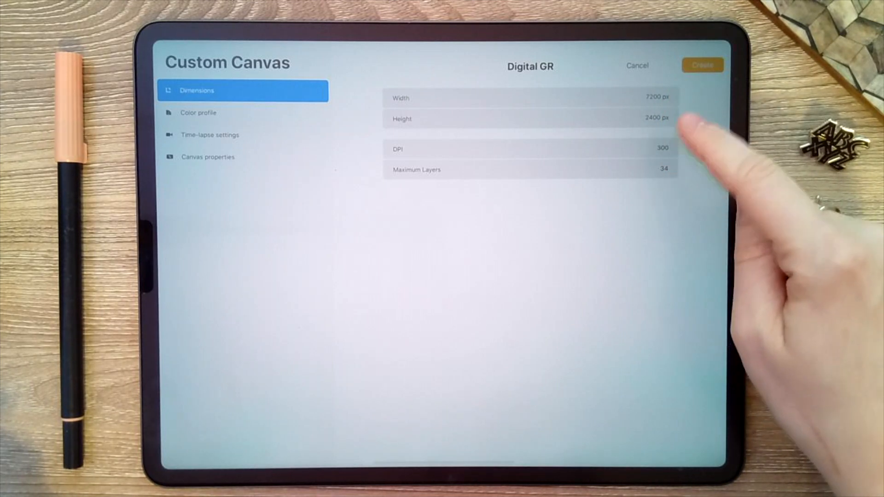
- Switch the canvas to inches and set width 24, height 8
left_click(531, 97)
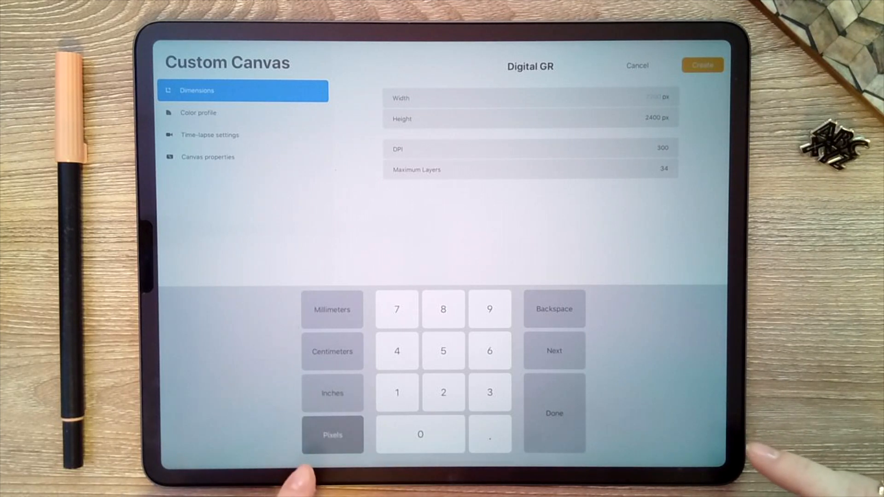
left_click(332, 392)
type("24 \"")
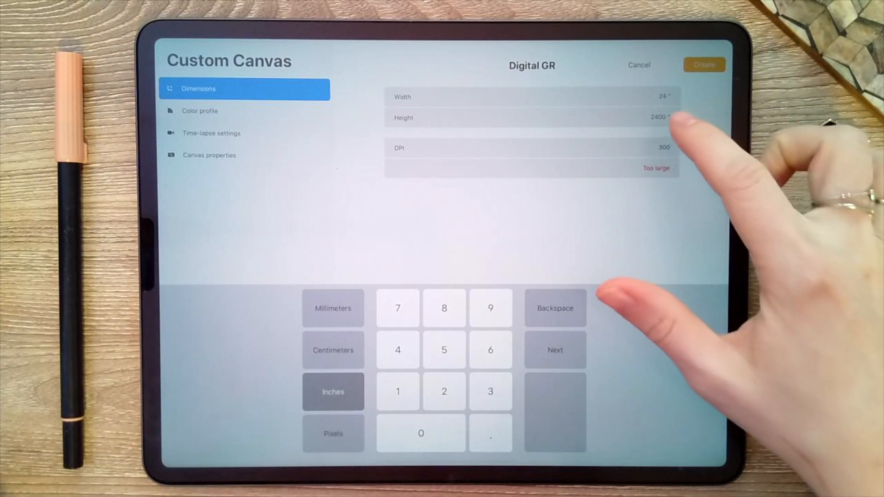
left_click(443, 308)
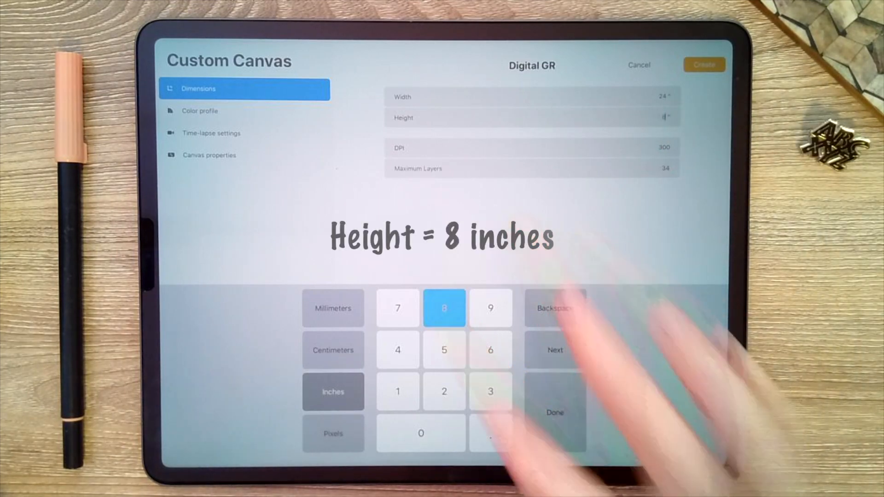
left_click(444, 307)
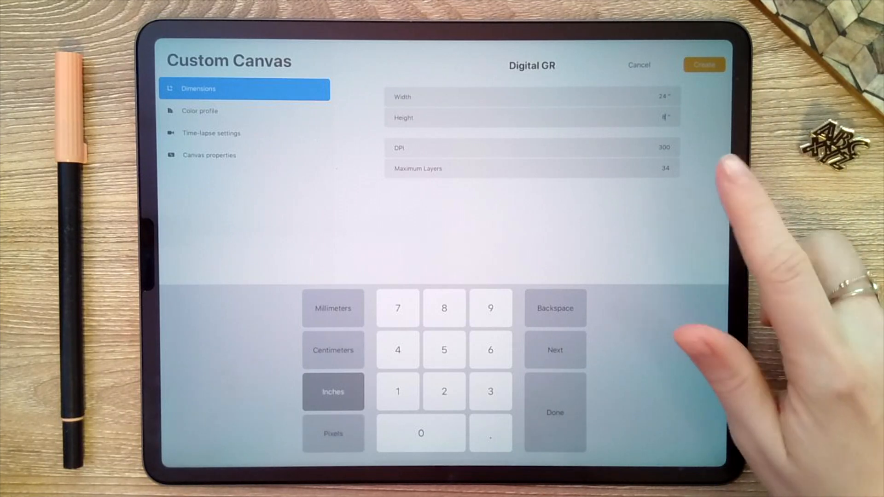
mouse_move(699, 169)
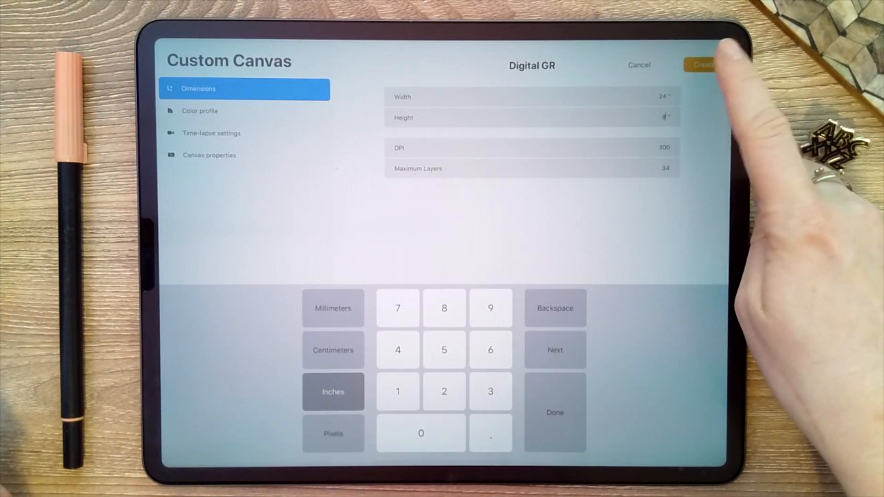
- Create the Digital GR canvas and find its preset among the 24 × 8 inch new-canvas entries
left_click(702, 65)
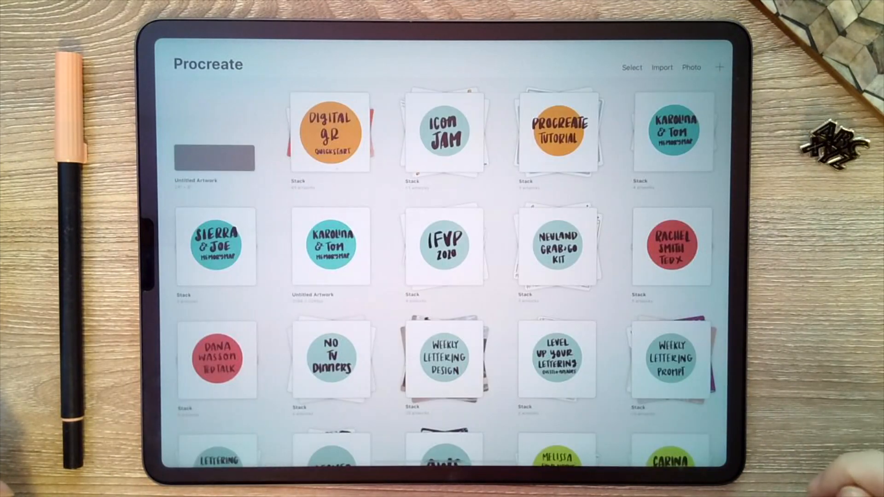
left_click(215, 158)
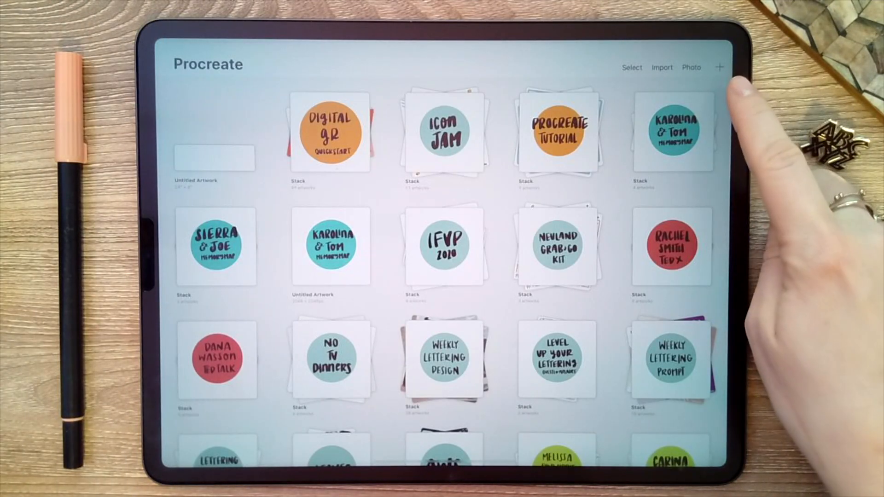
left_click(719, 66)
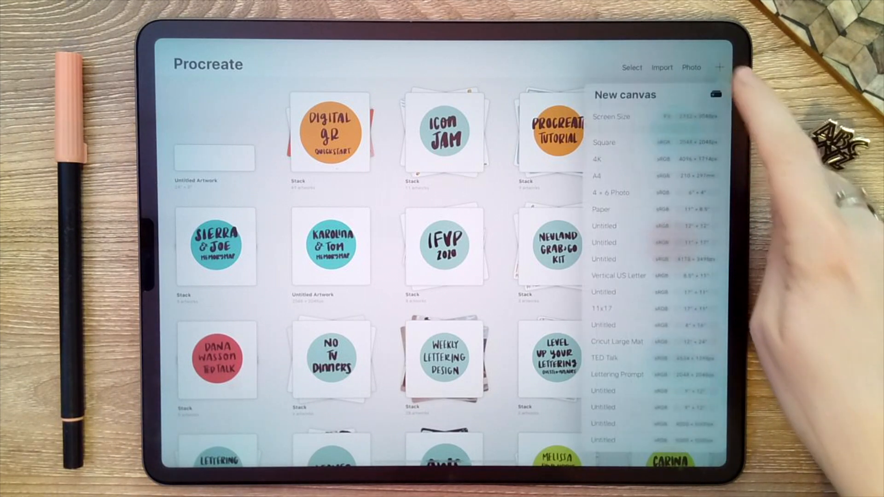
scroll("down", 3)
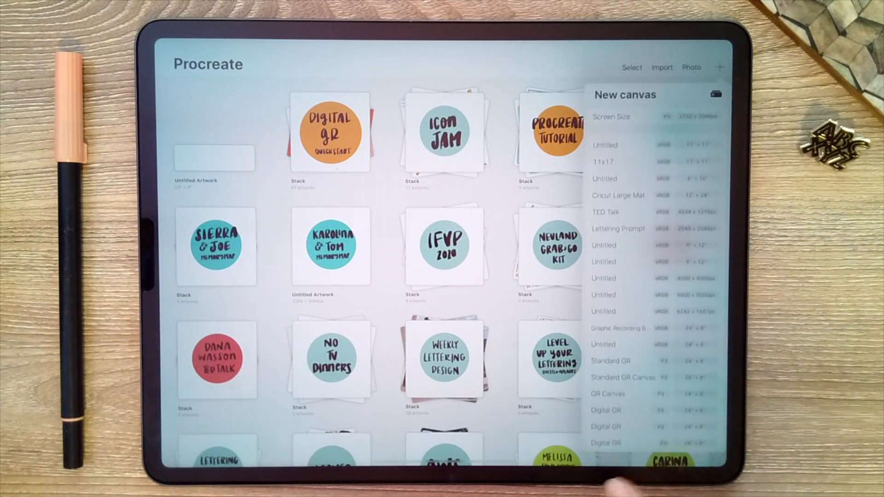